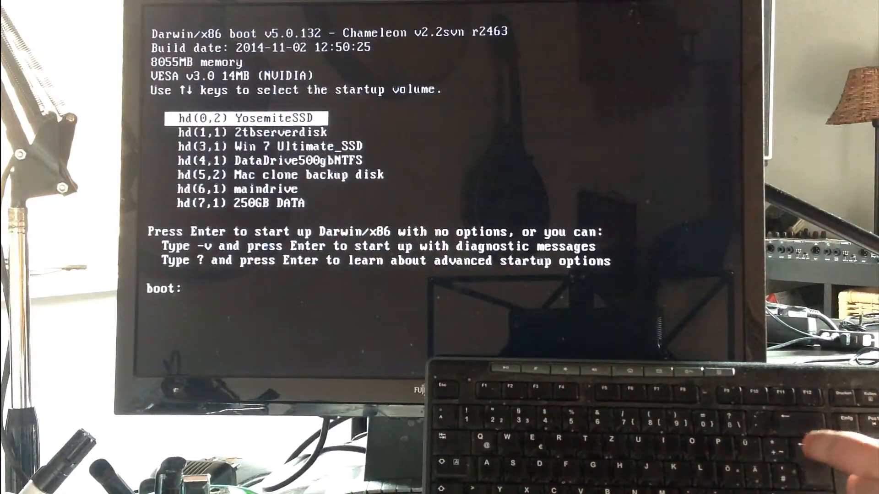
Boot the hd(0,2) YosemiteSSD volume from the Chameleon menu into the Yosemite desktop.
key("Enter")
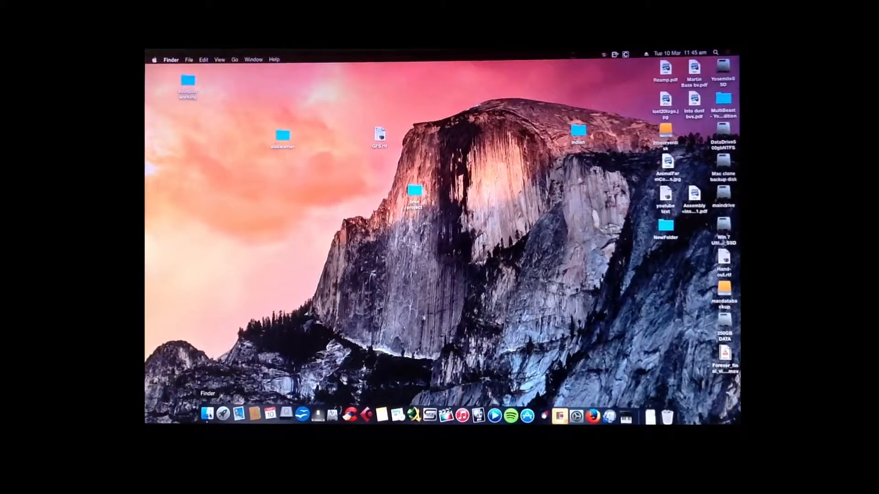
Show YosemiteSSD in a new Finder window with Extra expanded and org.chameleon.Boot.plist selected.
left_click(208, 413)
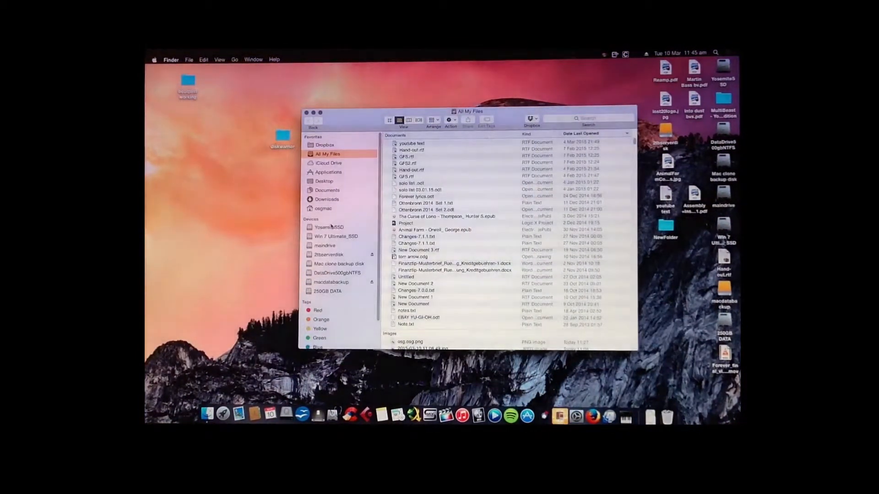
left_click(329, 227)
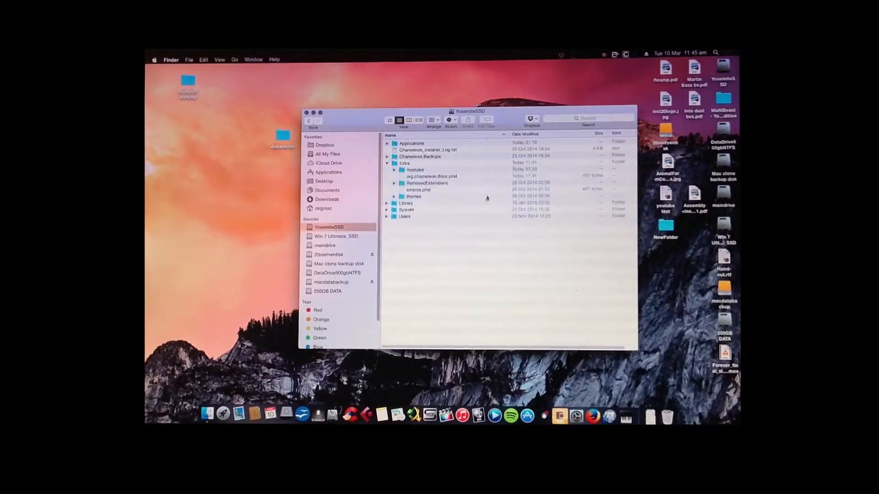
left_click(387, 163)
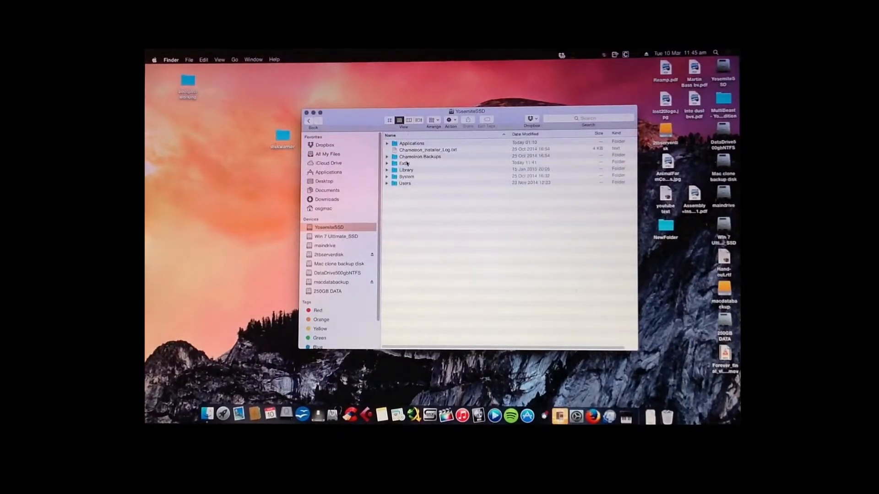
left_click(387, 163)
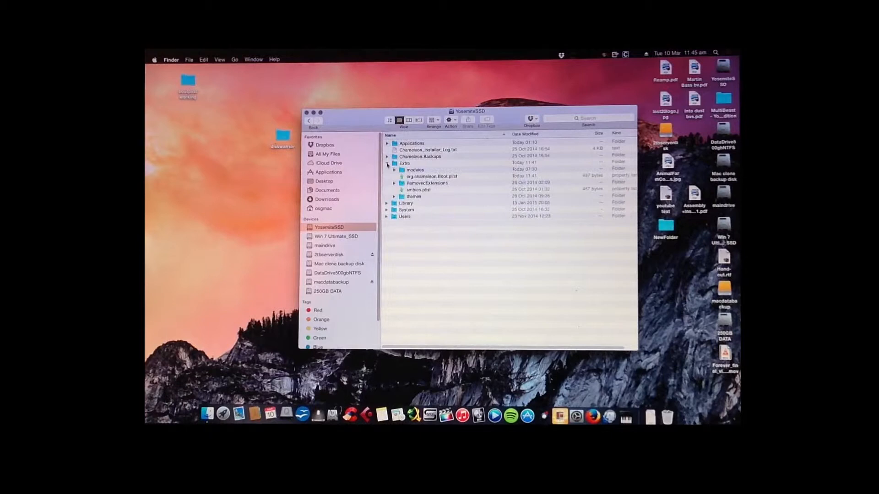
left_click(432, 175)
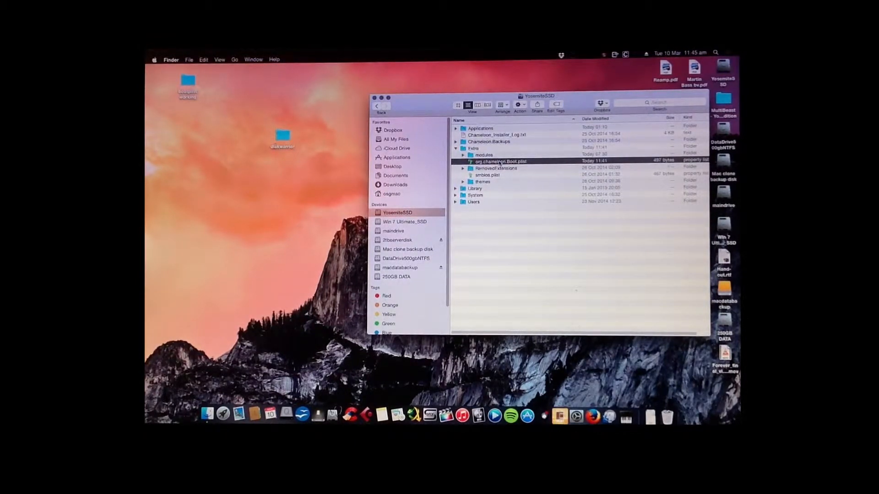
Drag a copy of org.chameleon.Boot.plist from Extra onto the desktop and position it.
left_click_drag(497, 162, 291, 243)
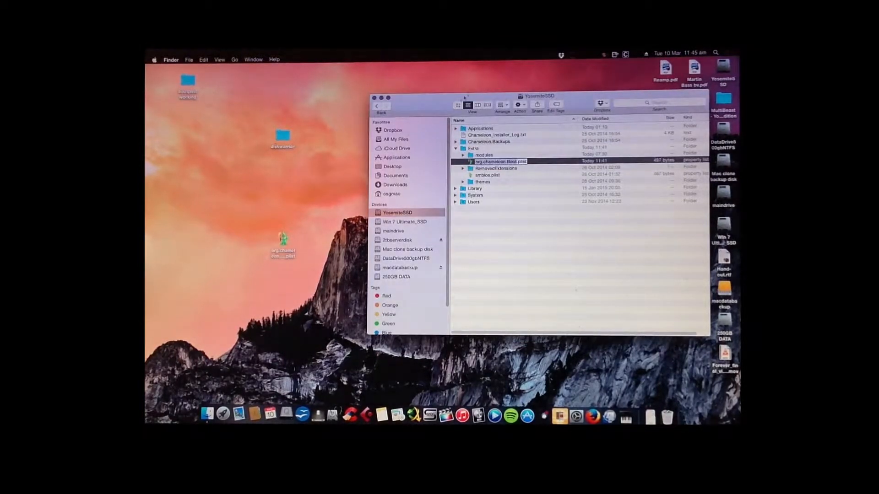
left_click_drag(538, 96, 564, 95)
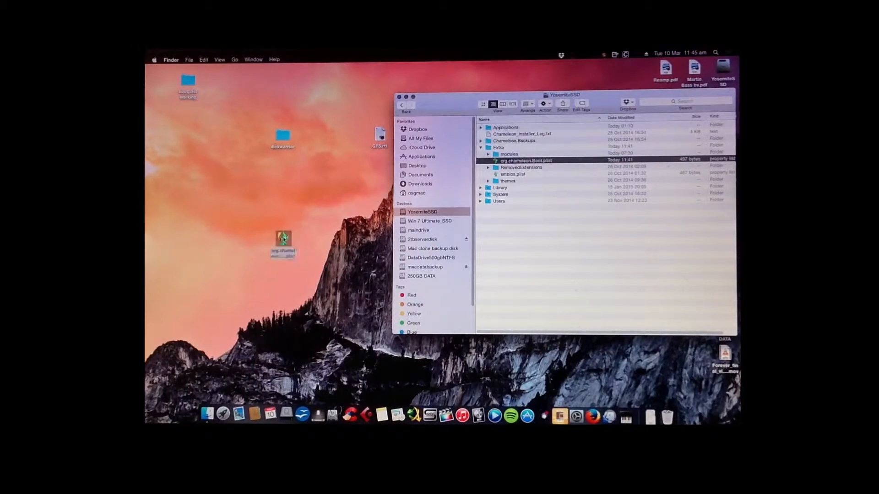
Open the desktop plist copy in TextEdit beside the reference plist, then search Spotlight for Terminal.
double_click(526, 160)
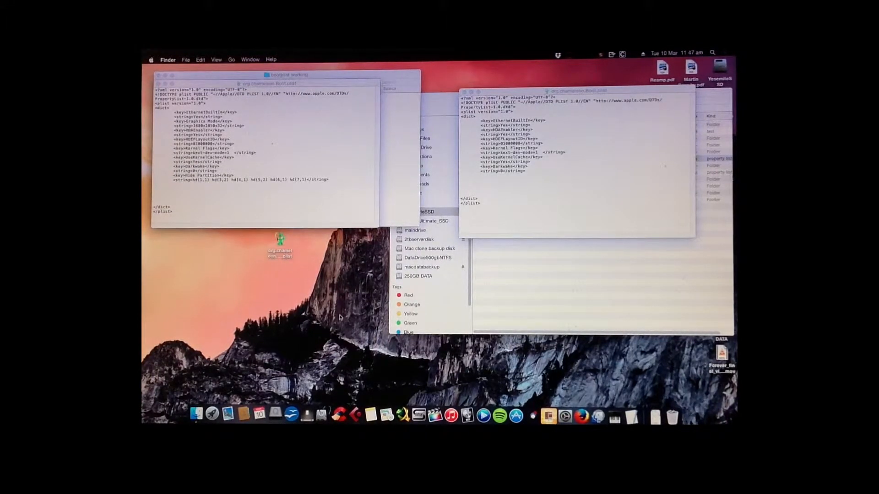
type("terminal")
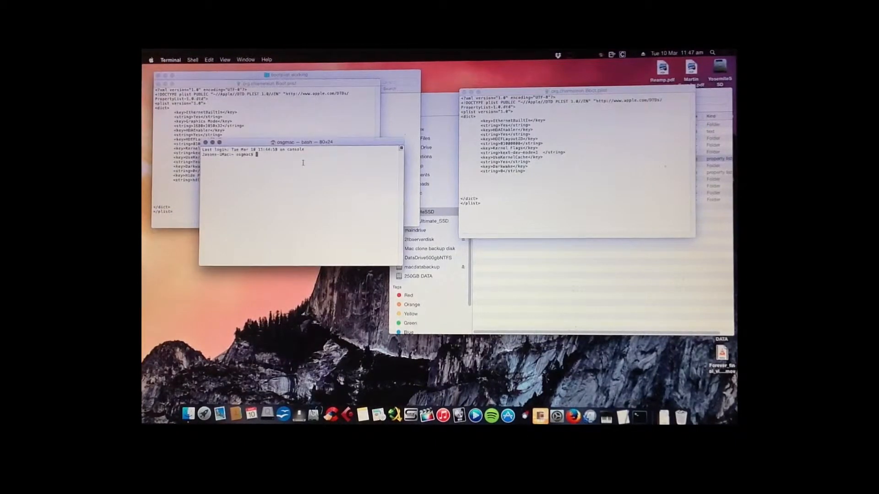
Run diskutil list in Terminal to show every drive and partition identifier.
type("diskutil list")
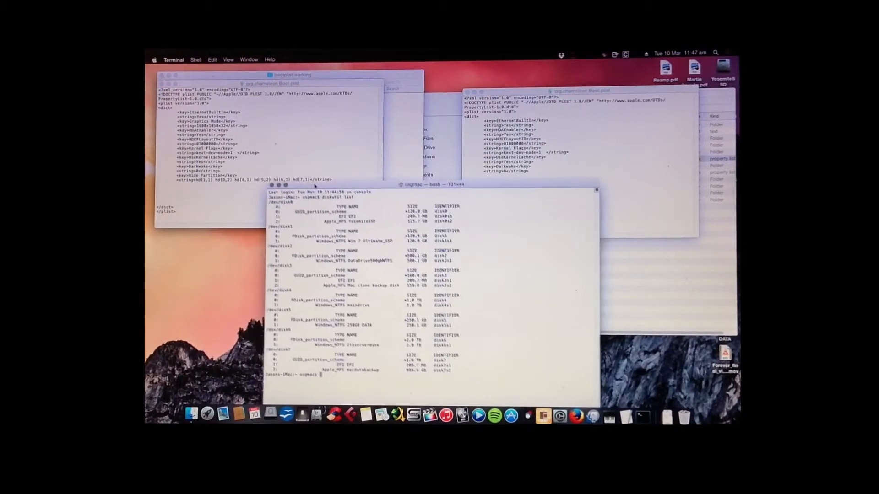
left_click_drag(429, 184, 429, 171)
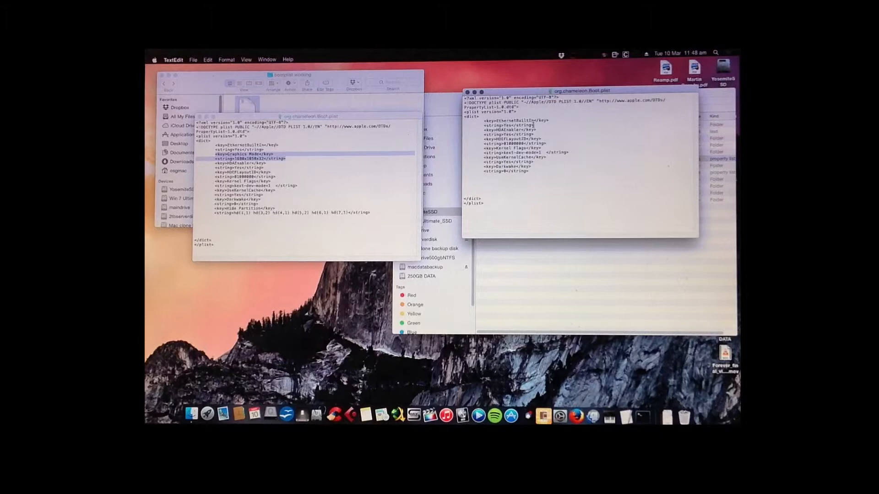
Copy the Graphics Mode and Hide Partition entries into the desktop plist, save and close TextEdit.
right_click(555, 142)
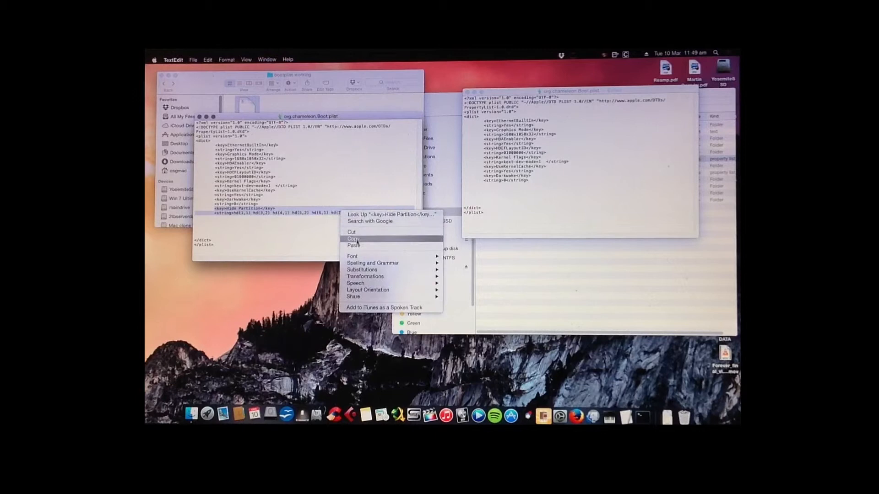
left_click(353, 239)
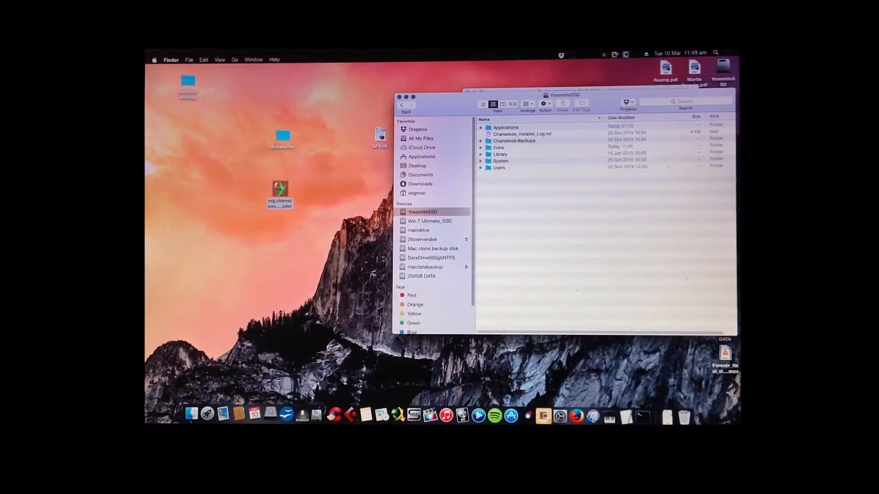
Replace org.chameleon.Boot.plist in Extra with the edited copy, check it, and close the Finder window.
double_click(501, 142)
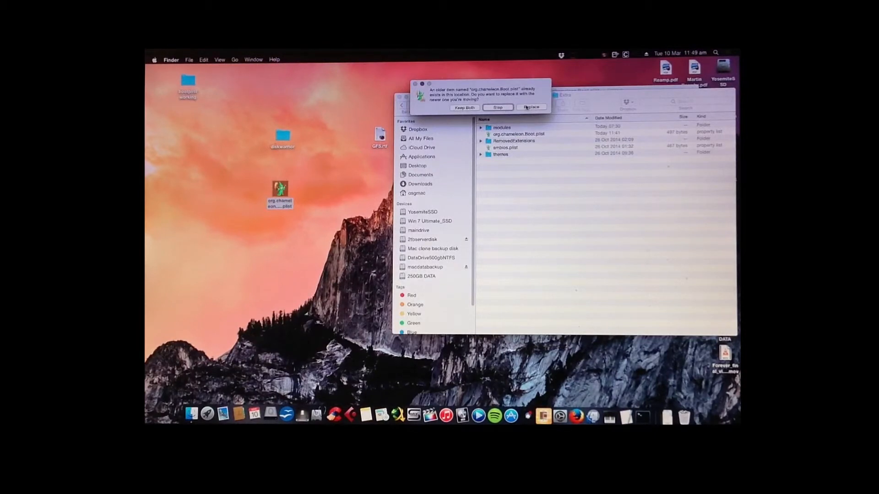
left_click(529, 108)
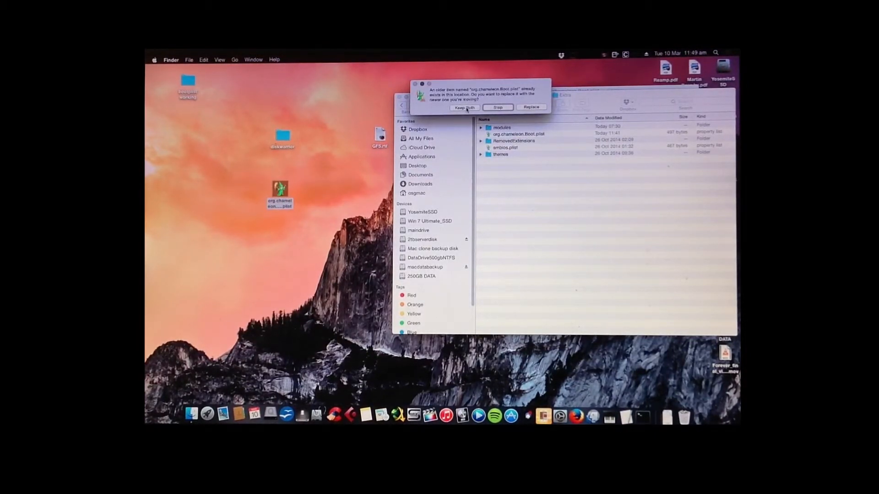
left_click(464, 107)
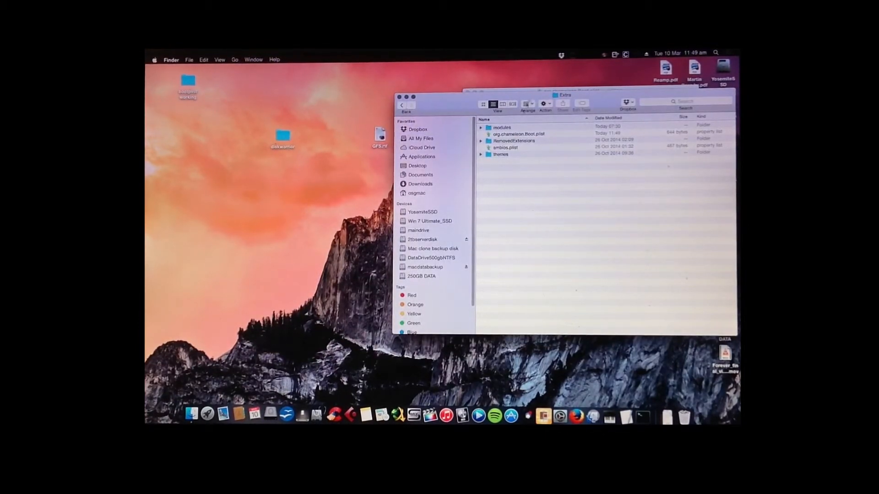
double_click(518, 133)
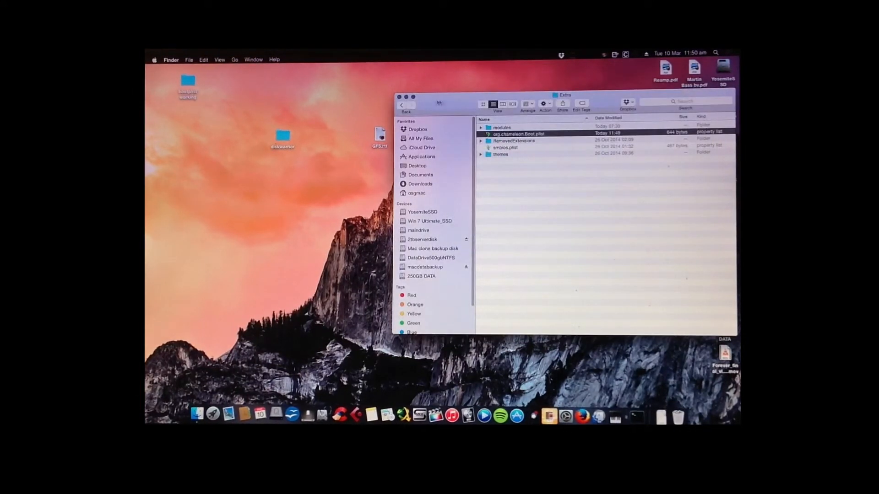
left_click(399, 97)
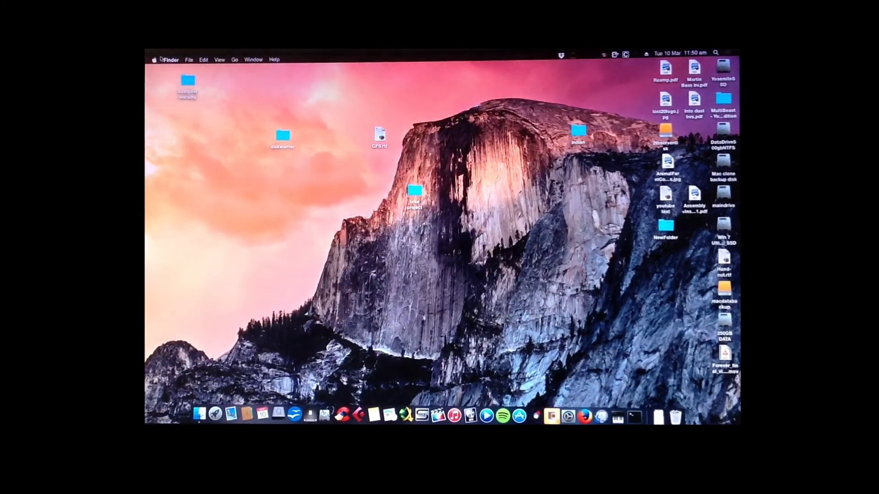
Restart the Mac from the Apple menu and confirm the restart.
left_click(154, 59)
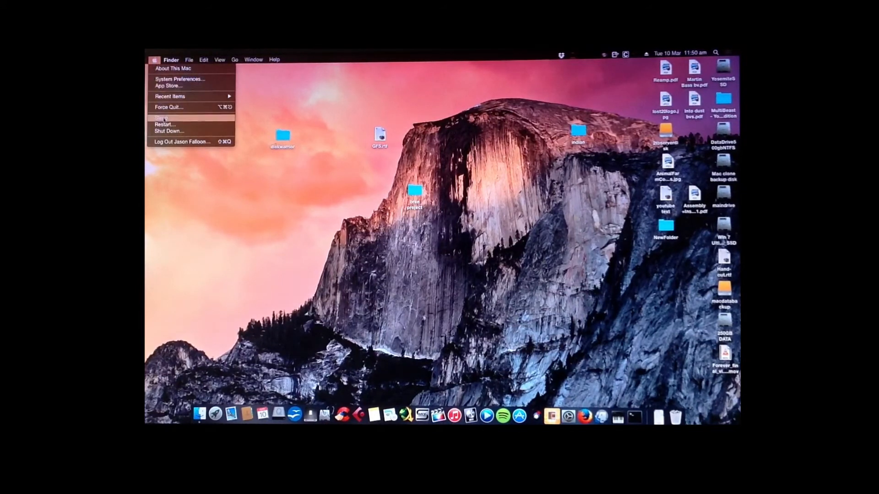
left_click(165, 117)
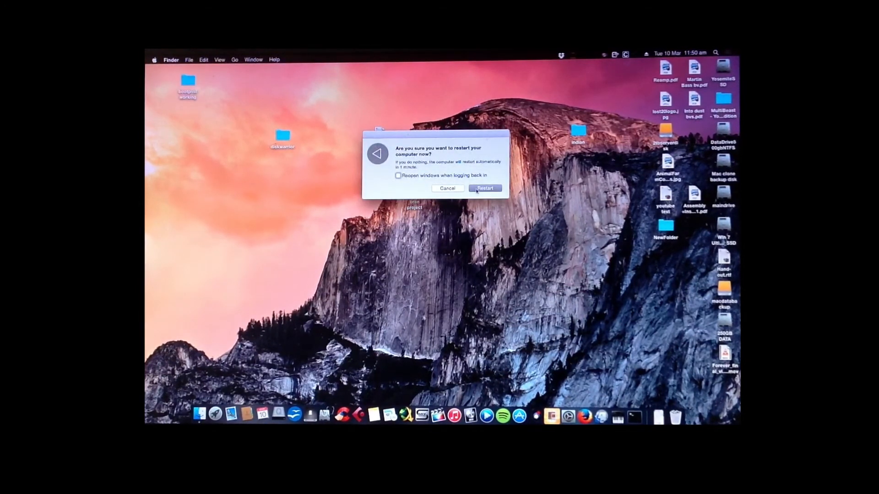
left_click(485, 188)
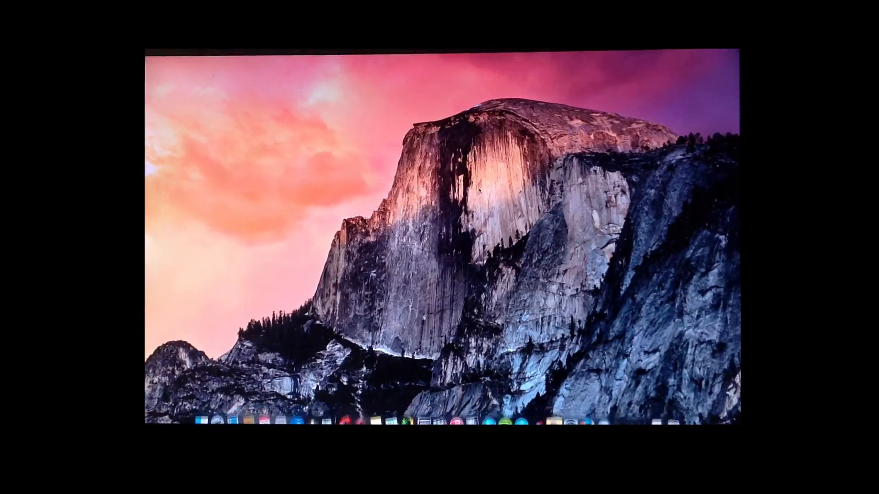